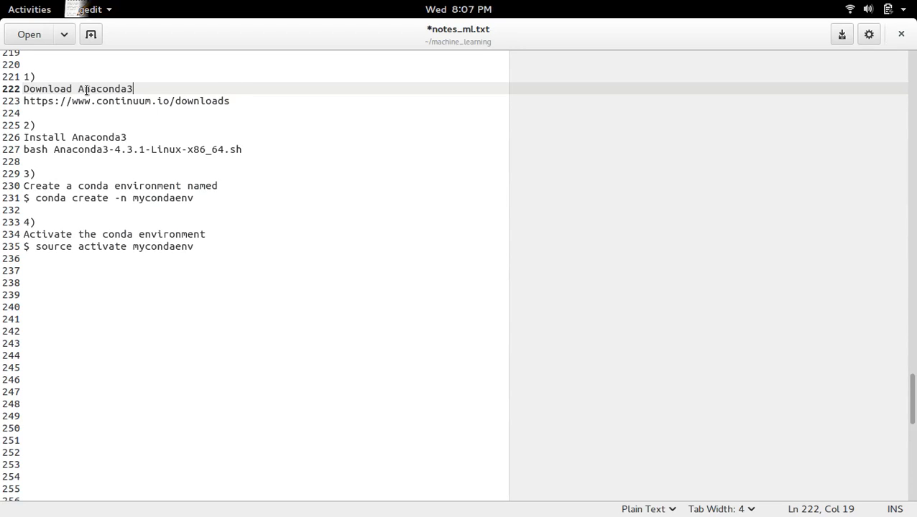
triple_click(126, 100)
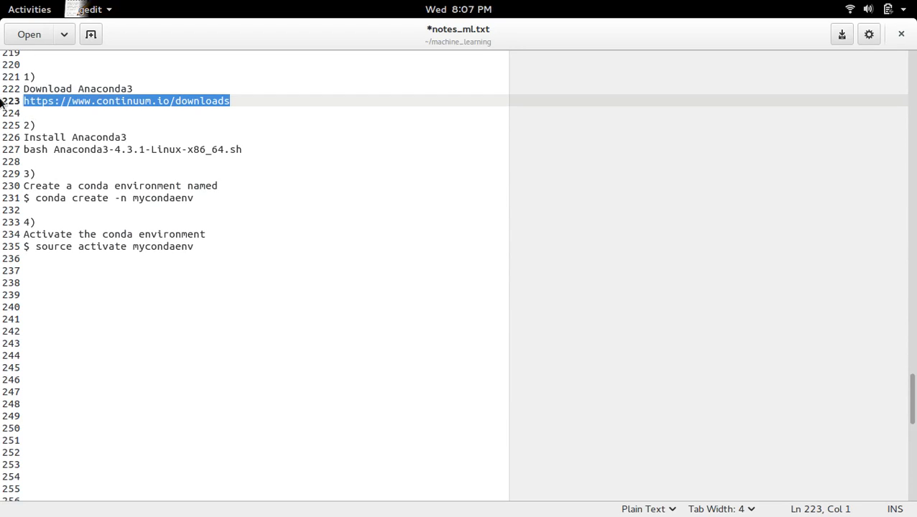
Step: Start downloading the 64-bit Python 3.6 Anaconda Linux installer from the downloads page
click(29, 9)
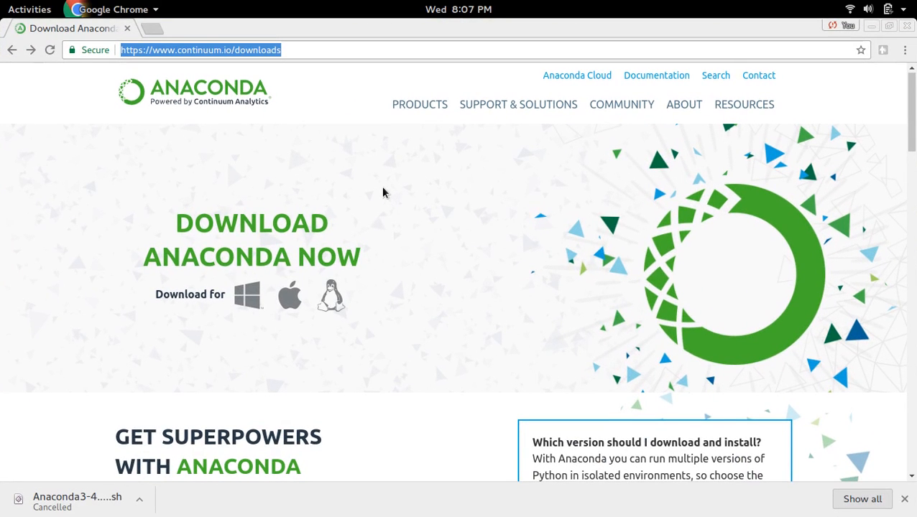
mouse_move(442, 194)
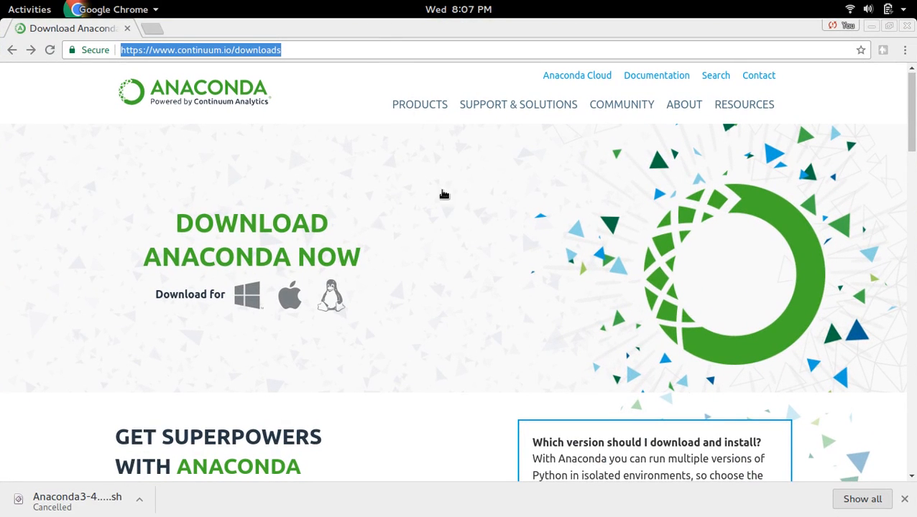
scroll(down, 3)
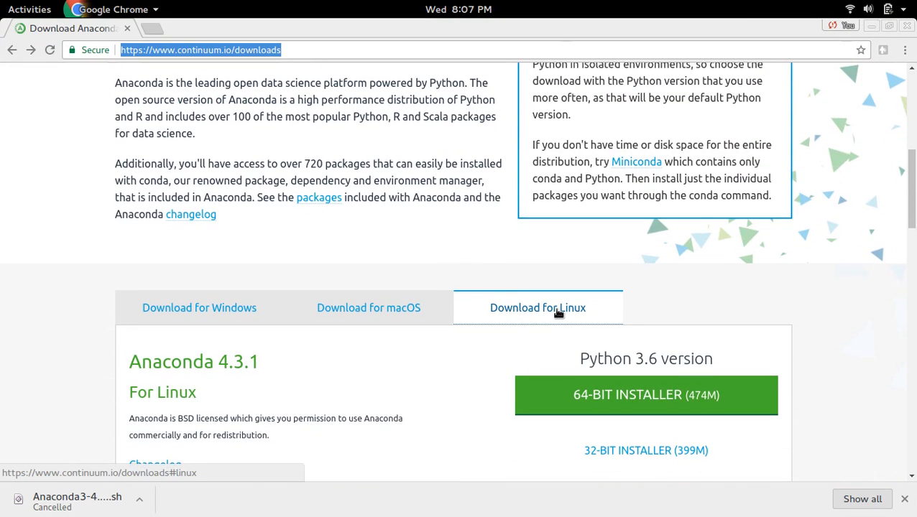
scroll(down, 3)
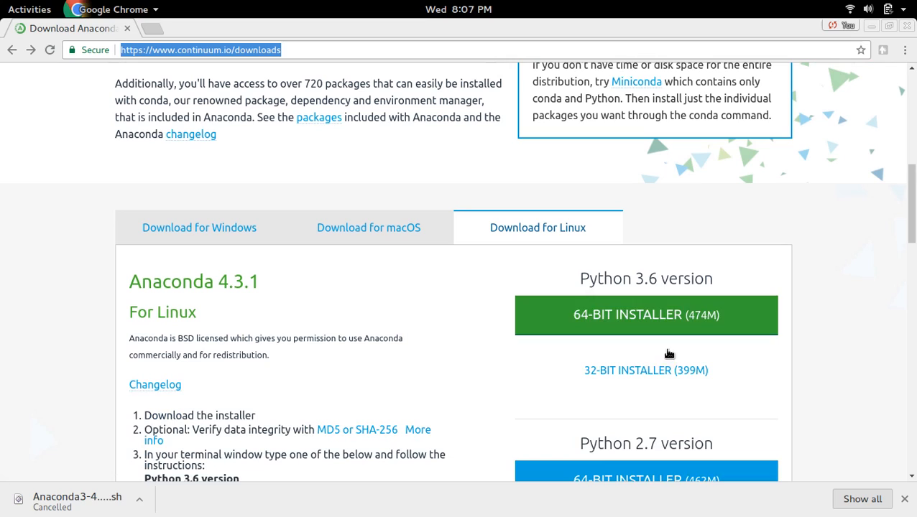
mouse_move(597, 314)
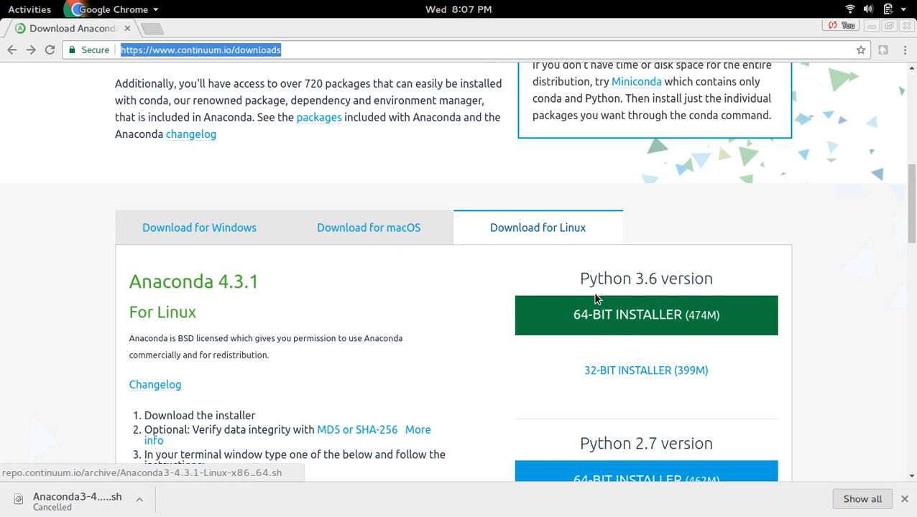
mouse_move(587, 315)
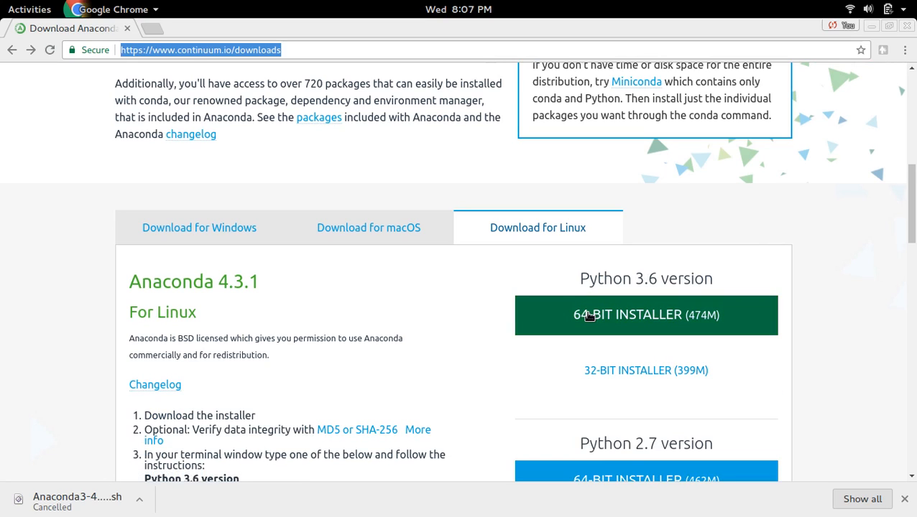
mouse_move(646, 314)
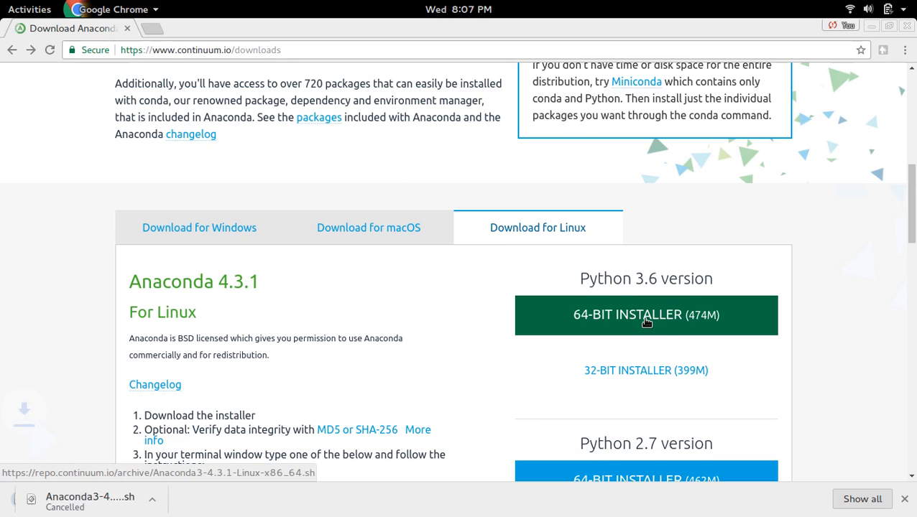
click(645, 315)
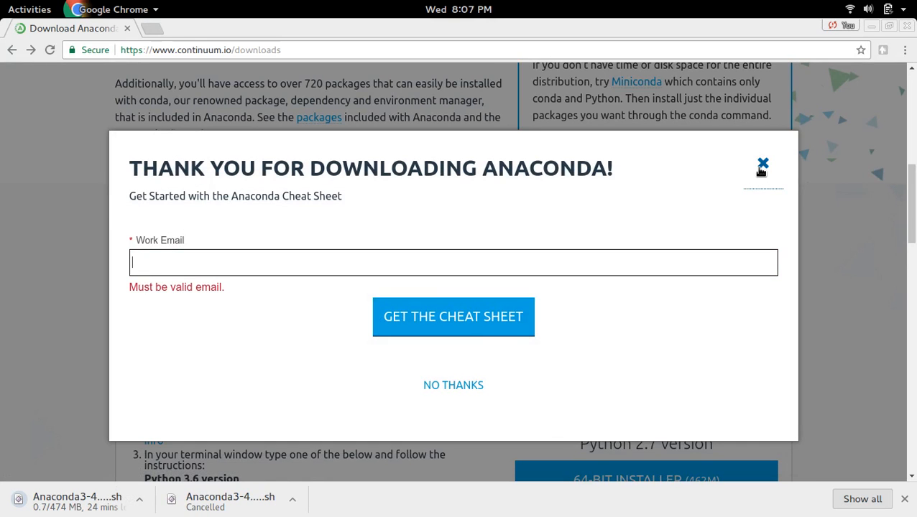
Step: Dismiss the cheat sheet sign-up prompt and cancel the in-progress installer download
click(763, 165)
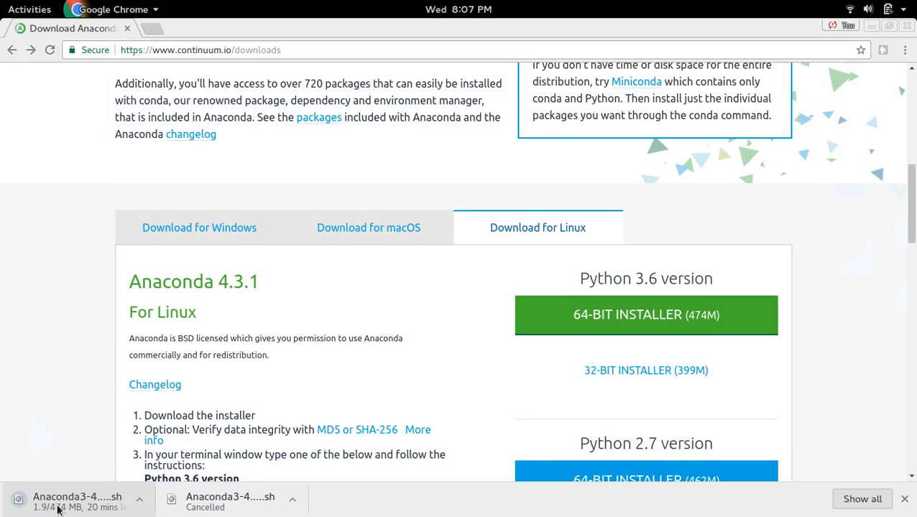
click(140, 498)
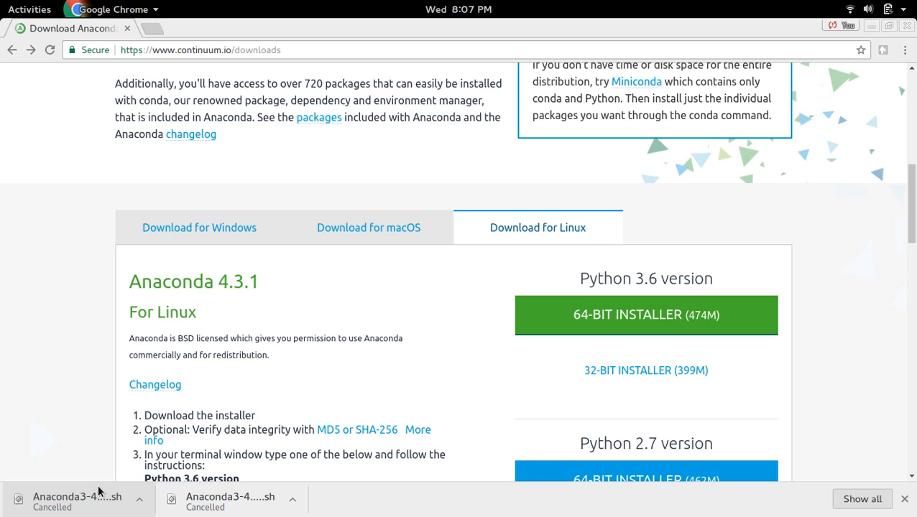
mouse_move(293, 482)
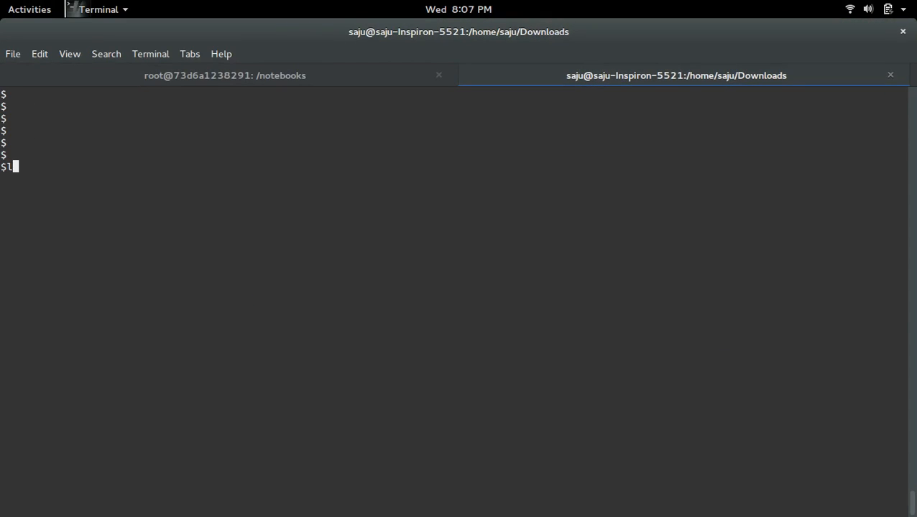
Step: List Anaconda3-4.3.1-Linux-x86_64.sh in Downloads to confirm the 475M installer is present
text(s -lsh Anaconda3-4.3.1-Linux-x86_64.sh)
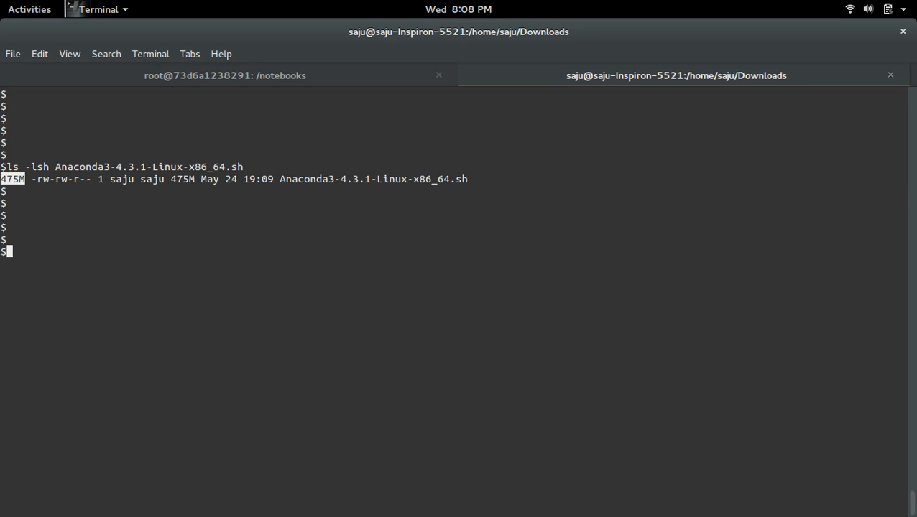
click(28, 9)
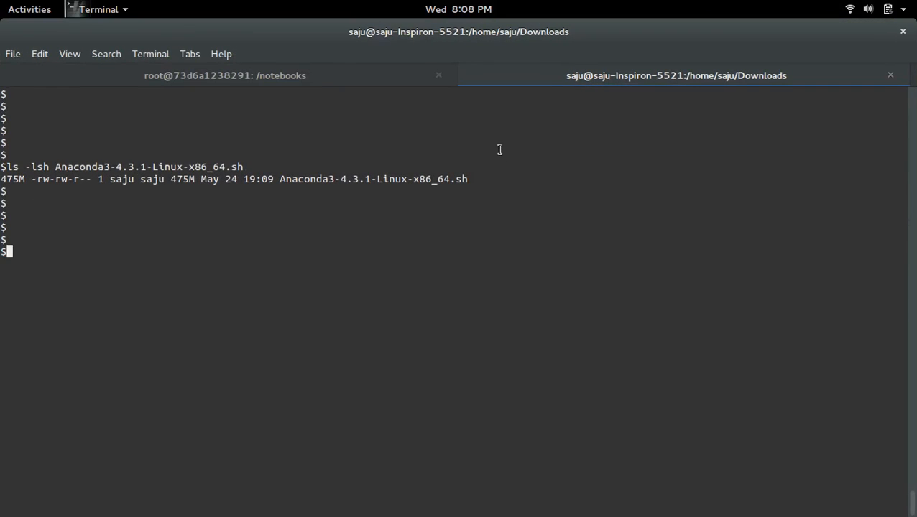
Step: Run the Anaconda3-4.3.1-Linux-x86_64.sh installer with bash
text(bash)
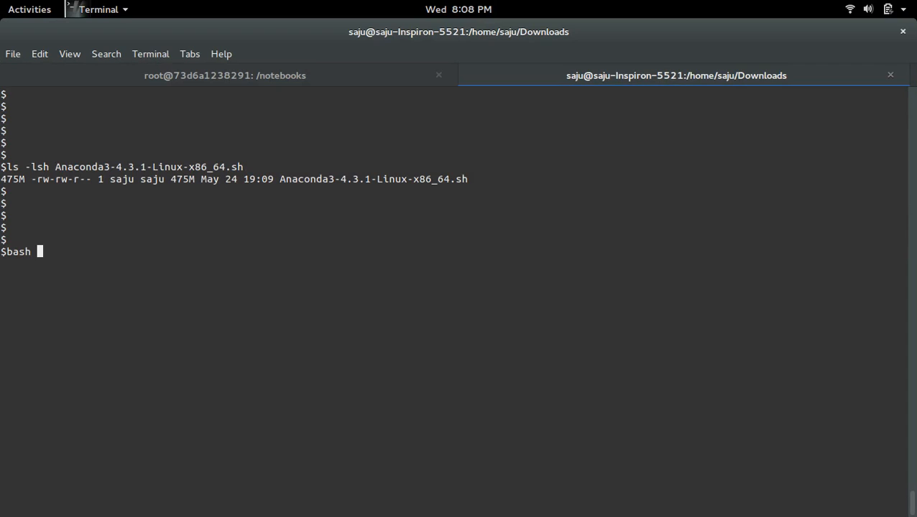
text(Anaconda3-4.3.1-Linux-x86_64.sh)
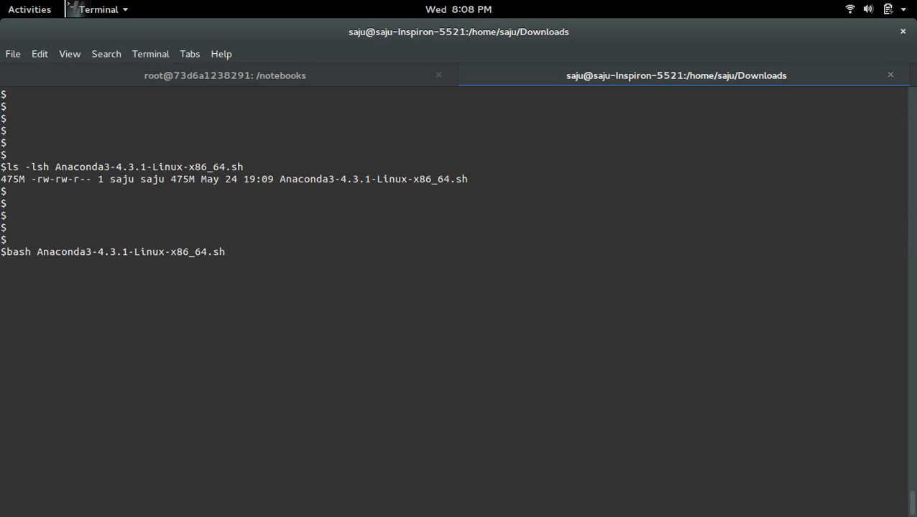
key(Return)
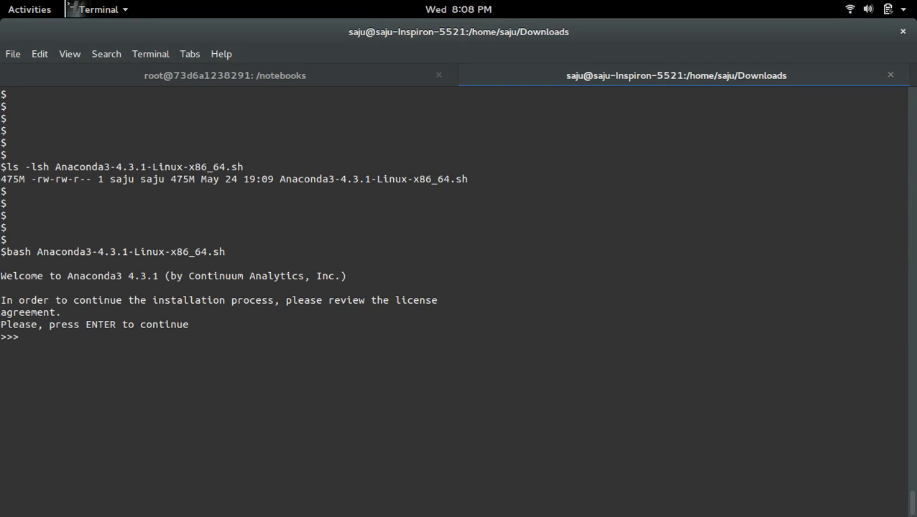
mouse_move(138, 327)
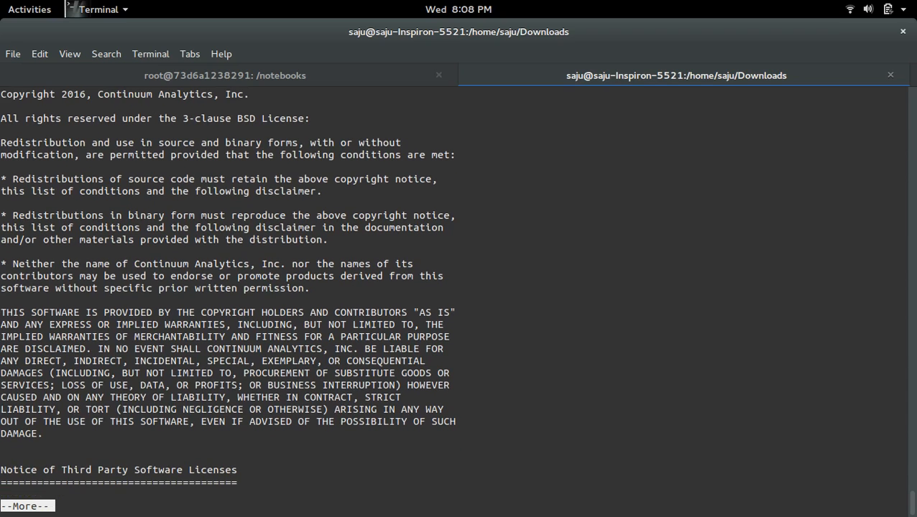
Step: Page through the installer's license agreement to reach the approval prompt
key(space)
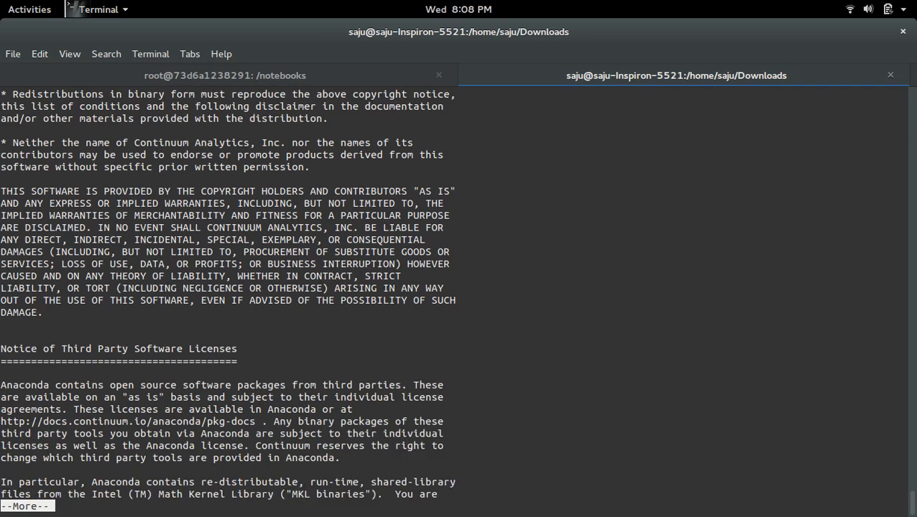
key(space)
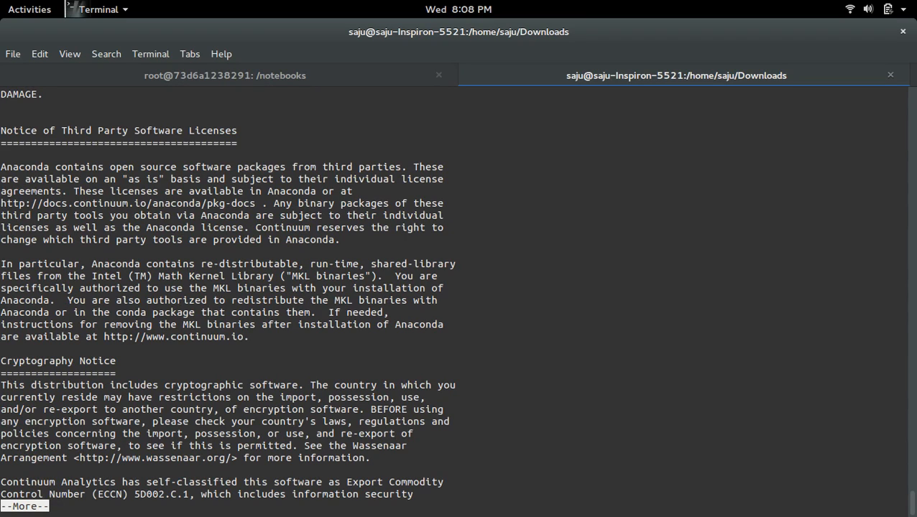
key(space)
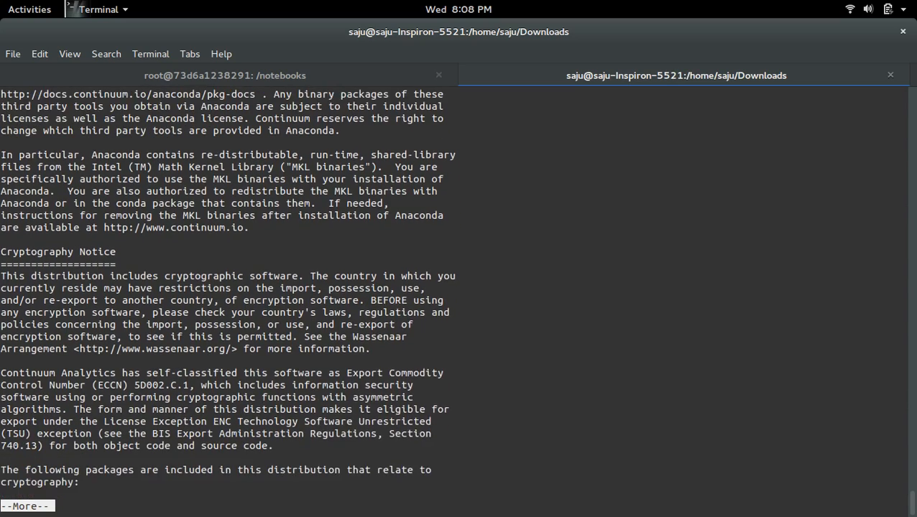
key(space)
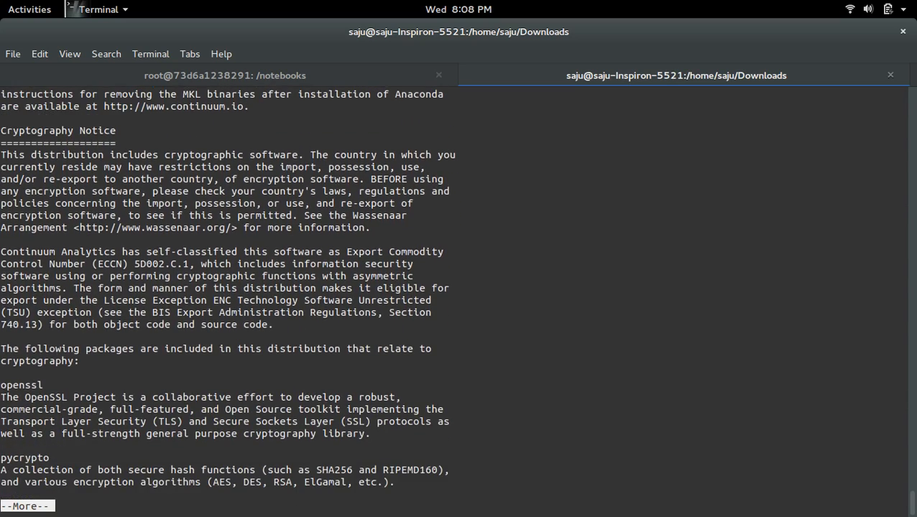
key(Return)
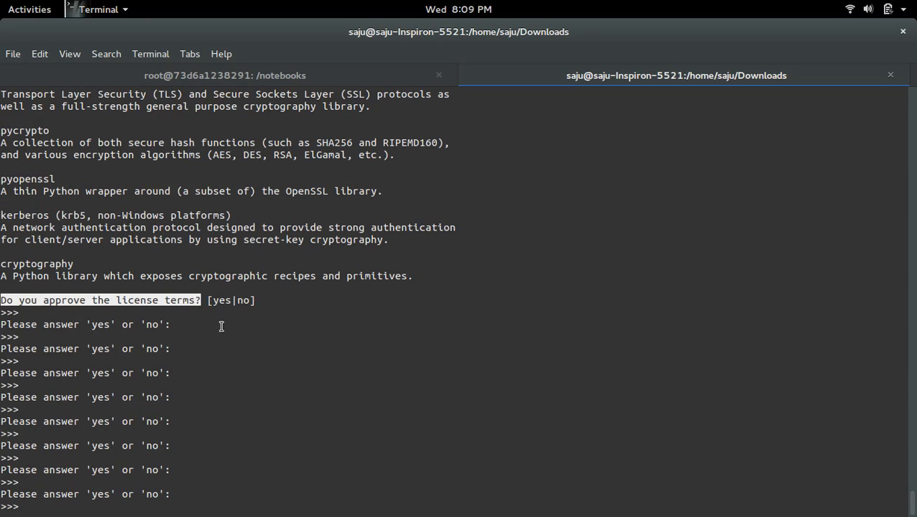
Step: Answer yes to approve the Anaconda license terms so installation begins
text(yes)
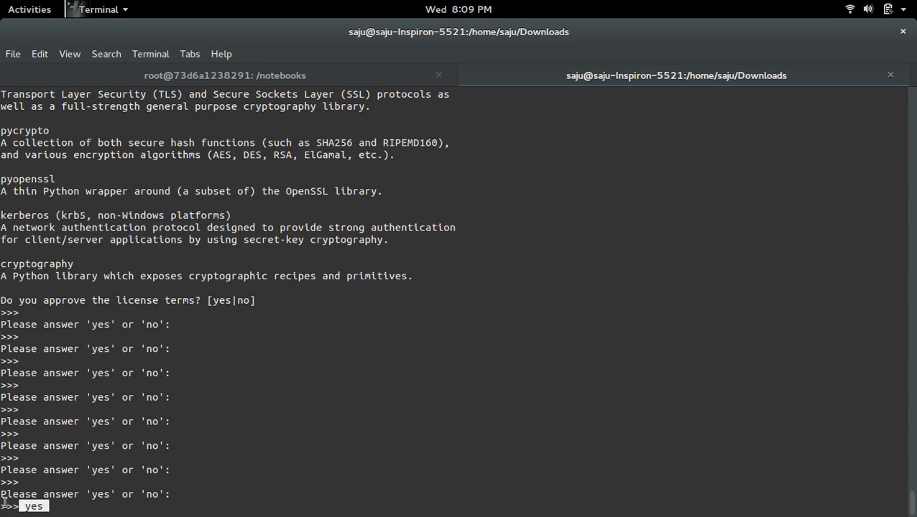
key(Return)
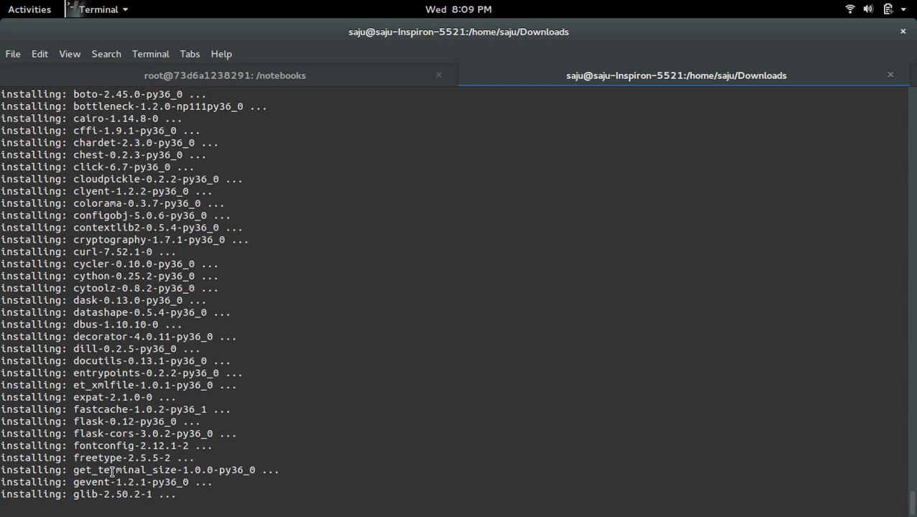
Step: Follow the installer output as it unpacks packages into /home/saju/anaconda3
scroll(down, 3)
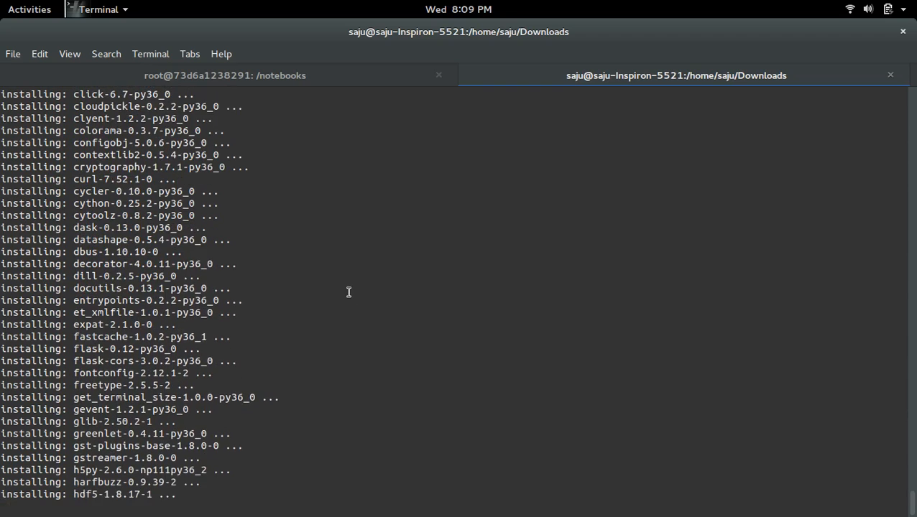
scroll(down, 3)
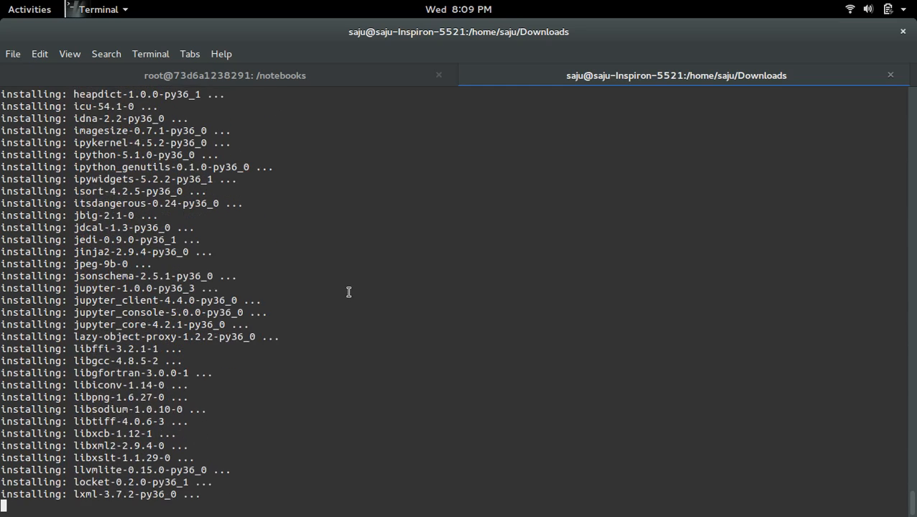
scroll(down, 3)
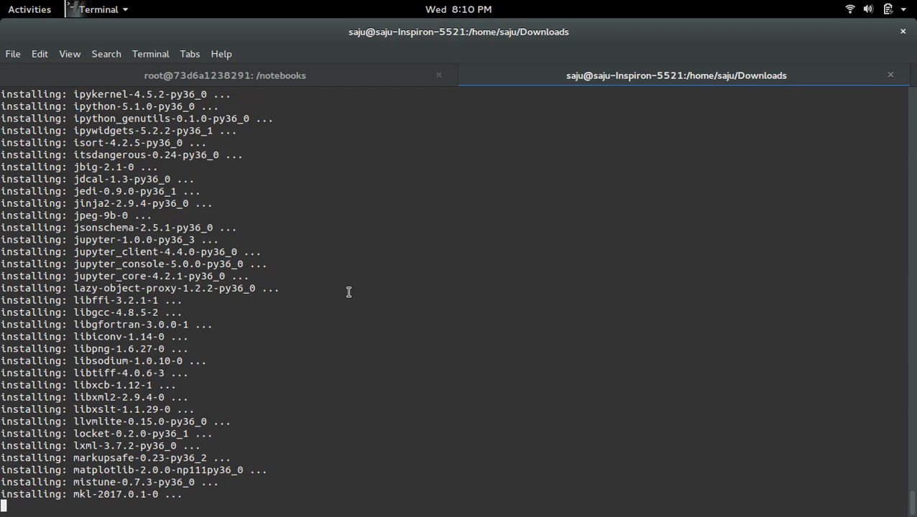
scroll(down, 3)
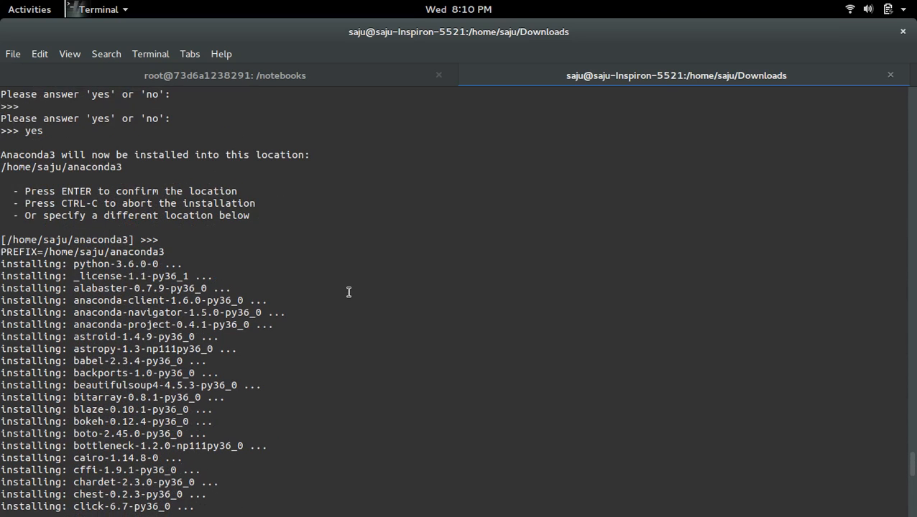
double_click(104, 252)
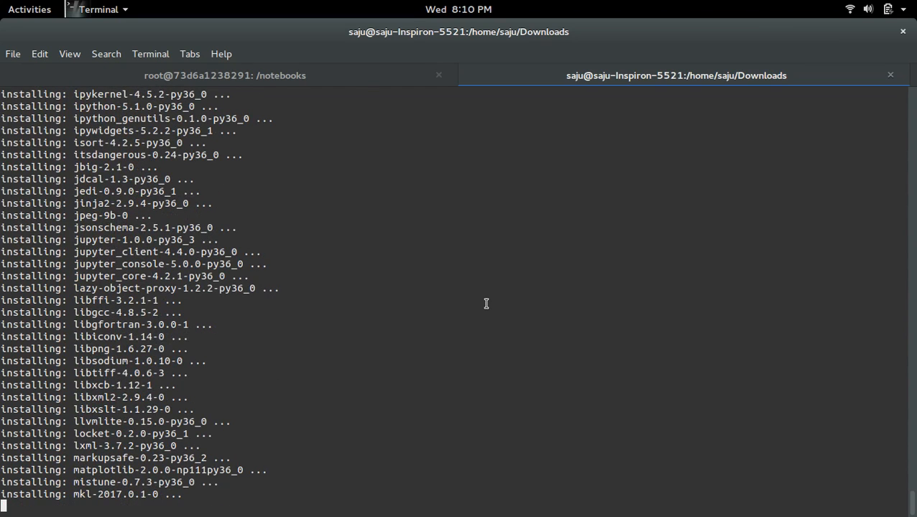
Step: In the anaconda3 session, list the contents of pkgs/ to see packages downloaded so far
click(190, 53)
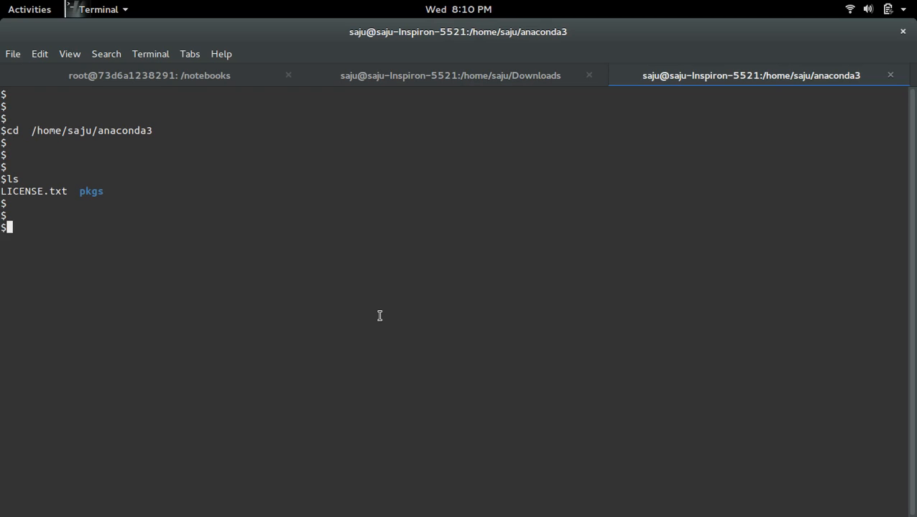
text(ls pkgs/)
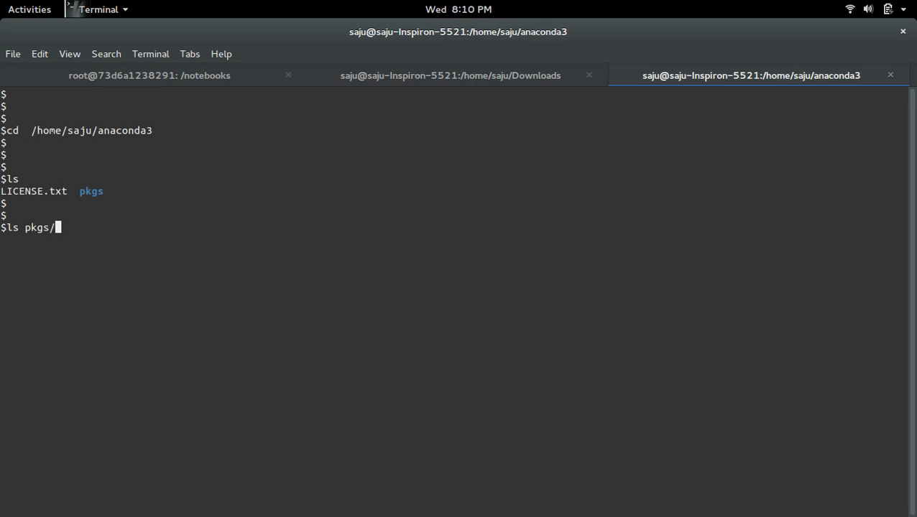
key(Return)
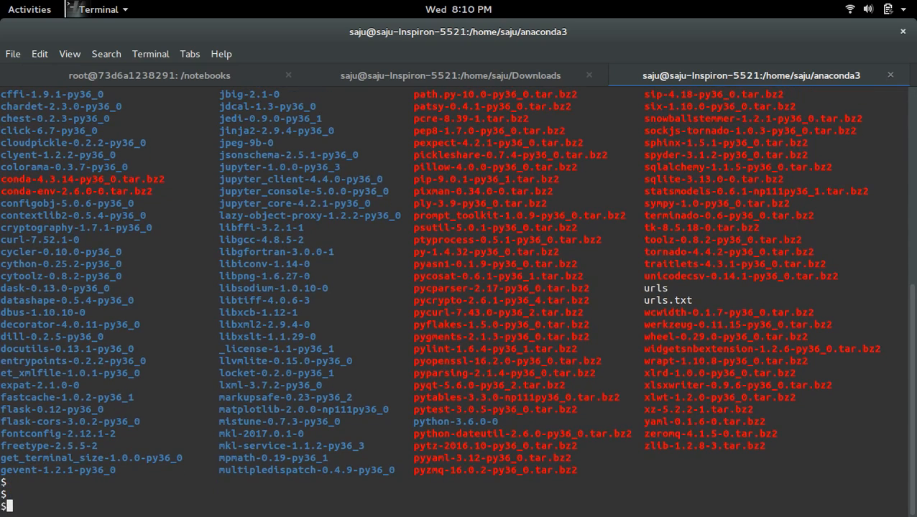
mouse_move(401, 305)
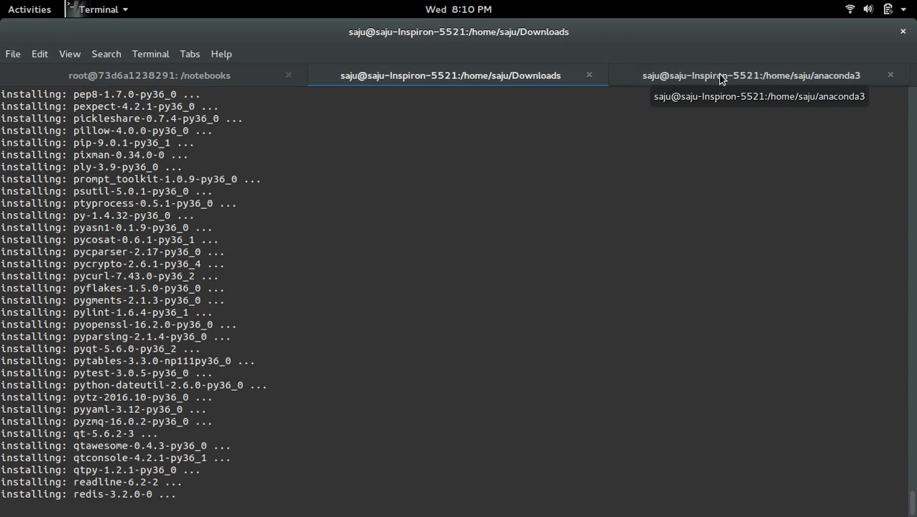
Step: Return to the installer session and follow the remaining package installation output
click(750, 75)
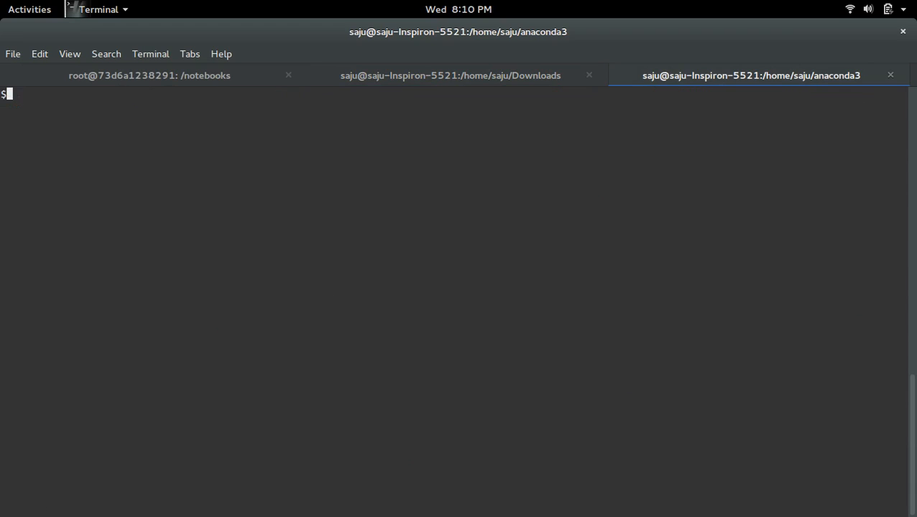
click(448, 74)
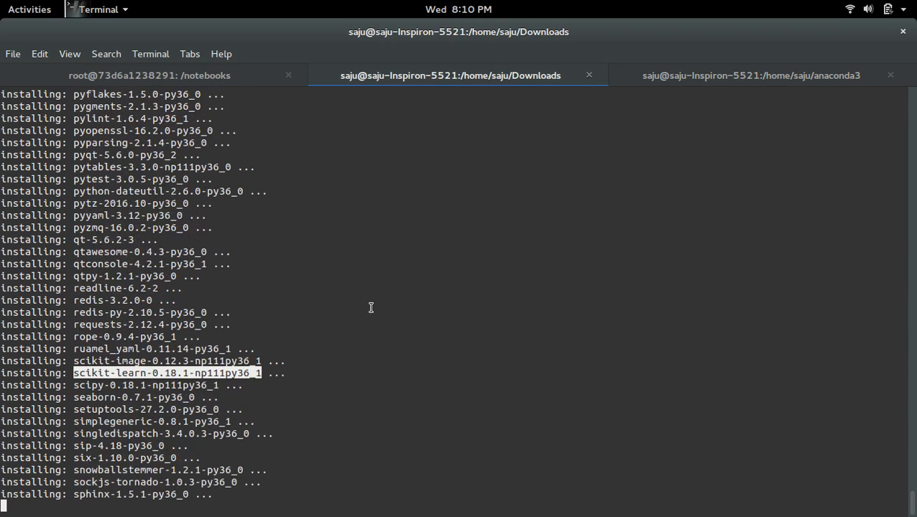
scroll(down, 3)
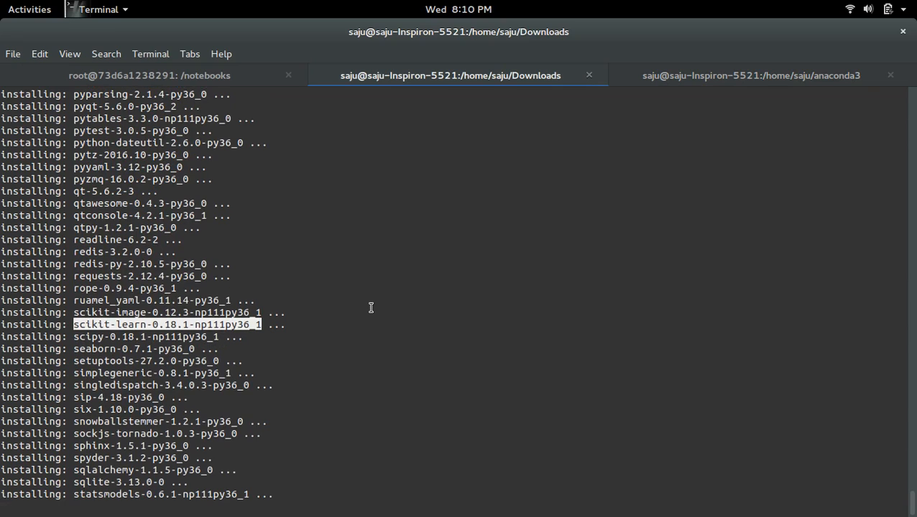
scroll(down, 3)
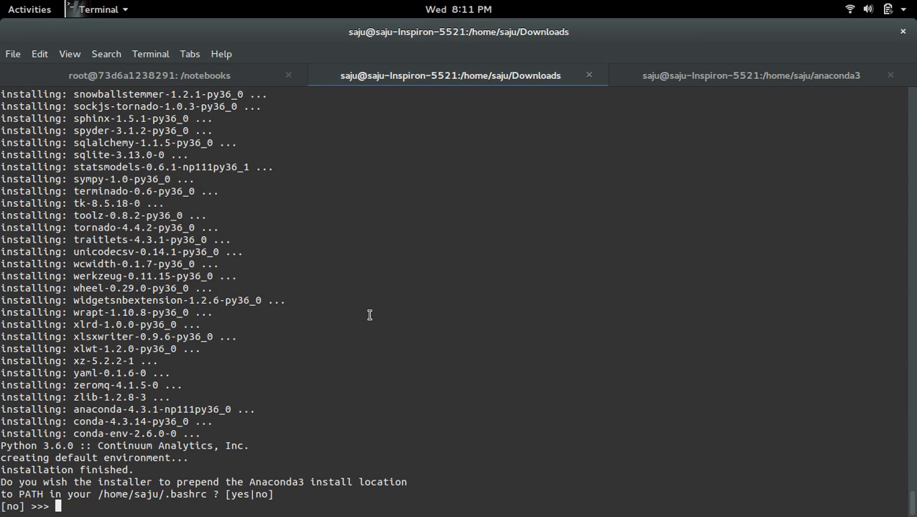
mouse_move(201, 458)
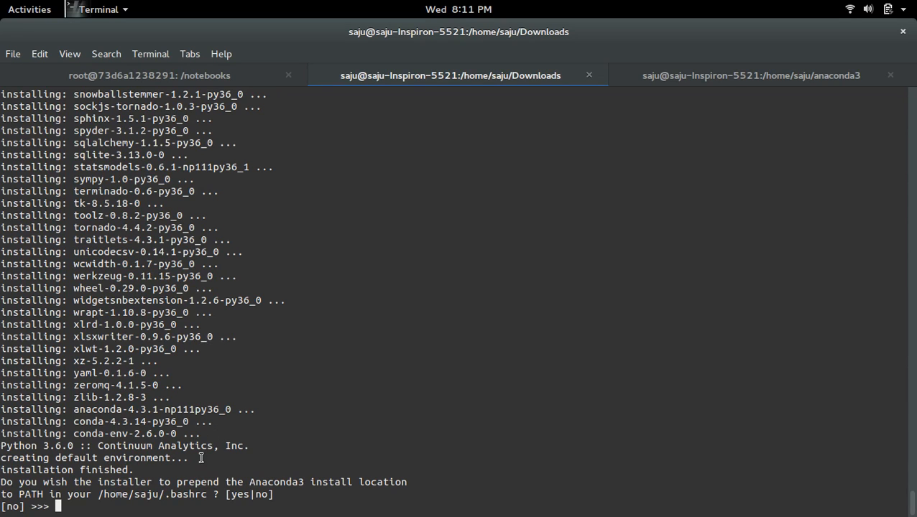
mouse_move(44, 500)
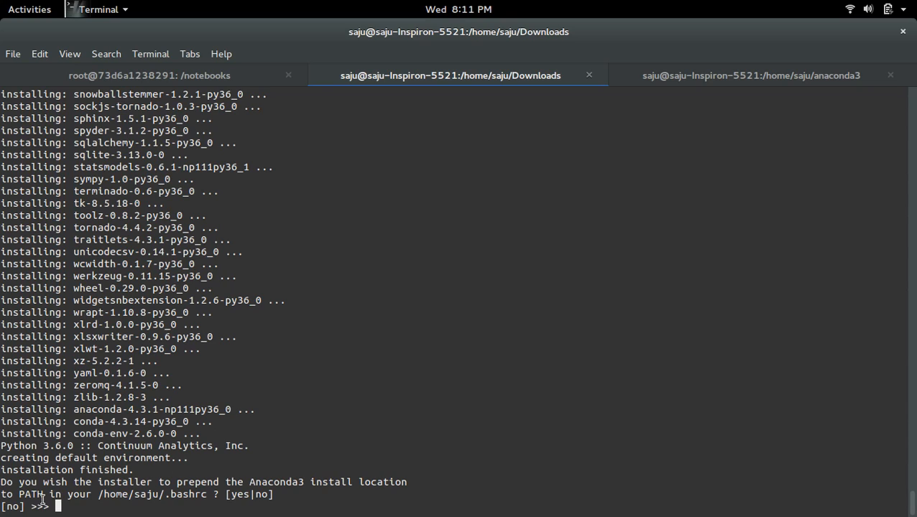
mouse_move(155, 482)
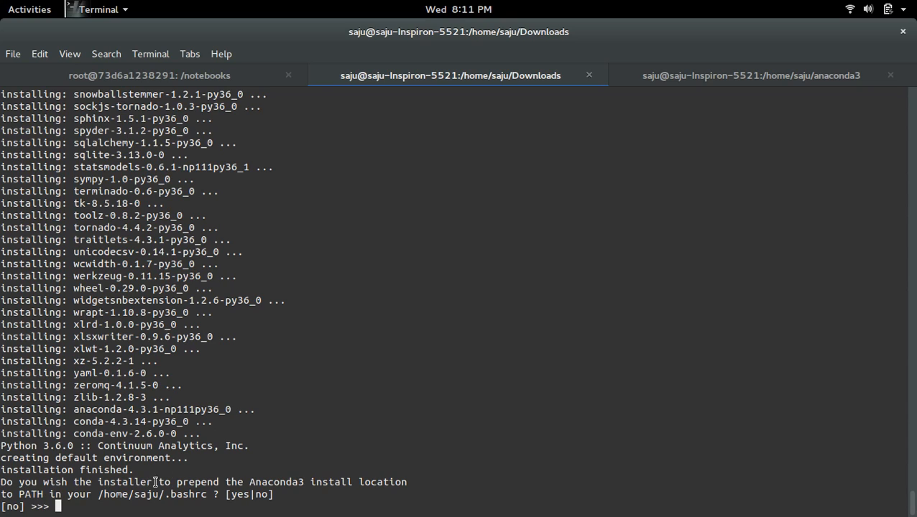
mouse_move(314, 483)
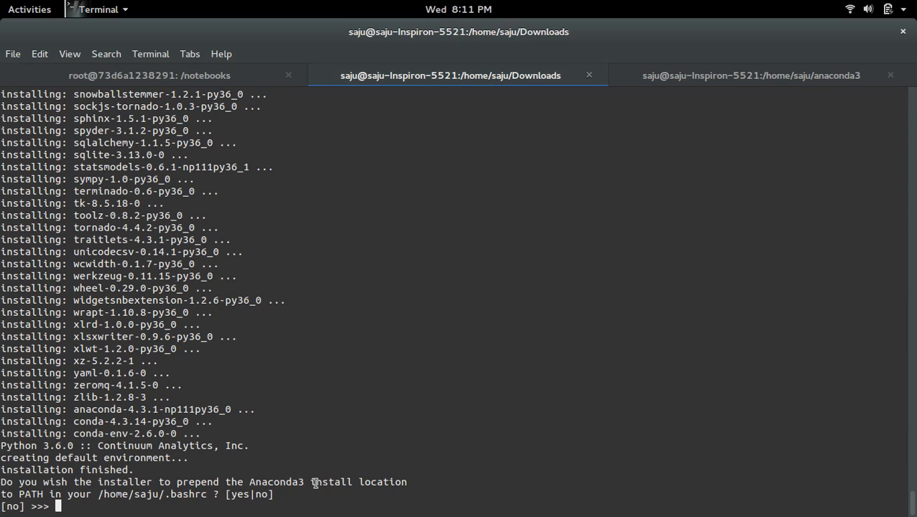
mouse_move(411, 473)
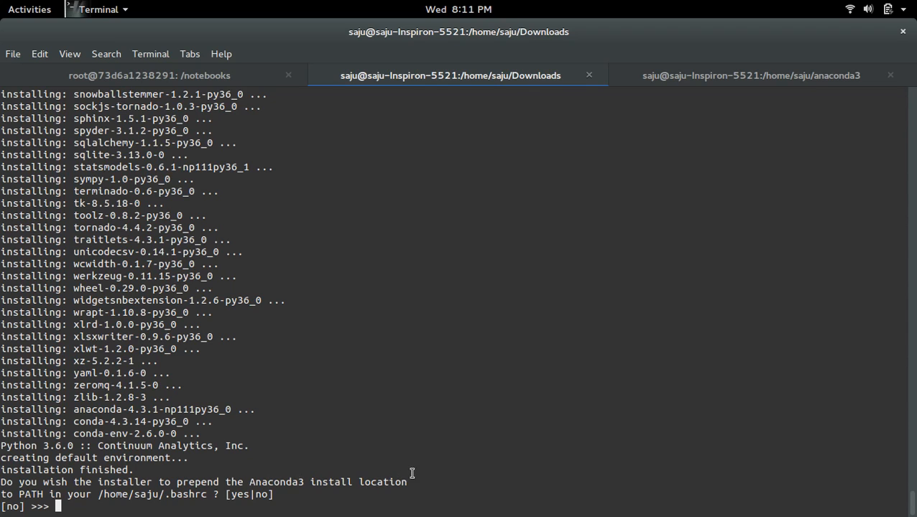
Step: Answer yes to prepend Anaconda3's bin folder to PATH in ~/.bashrc, finishing the install
text(yes)
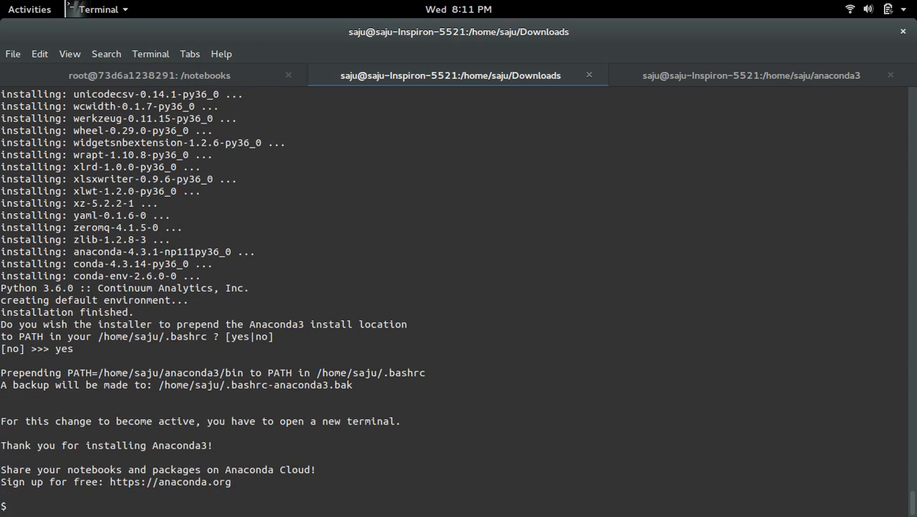
key(Return)
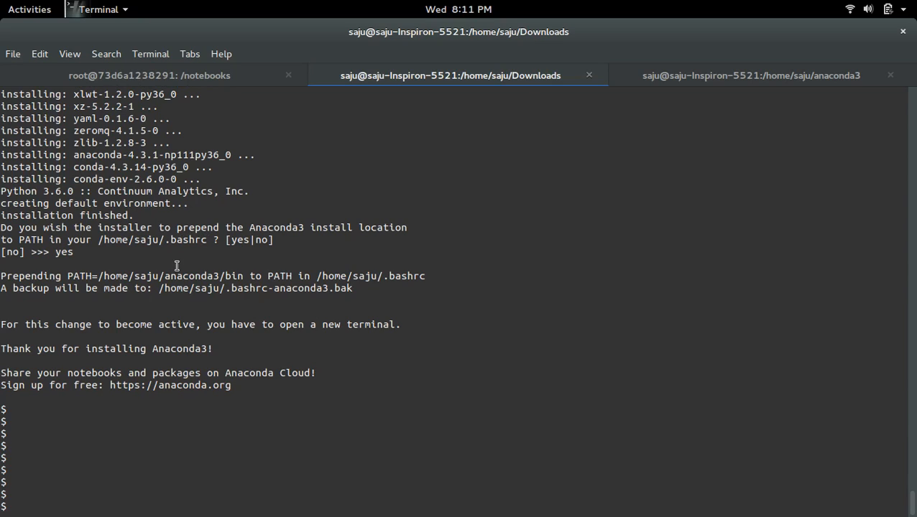
double_click(190, 276)
text(conda create -n mycondaenv)
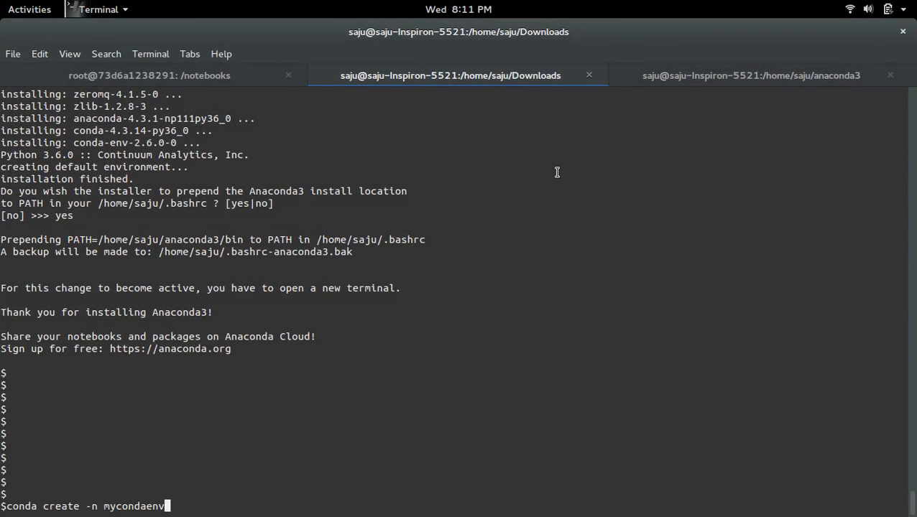
Step: Run conda create -n mycondaenv and confirm with y to create the environment
key(Return)
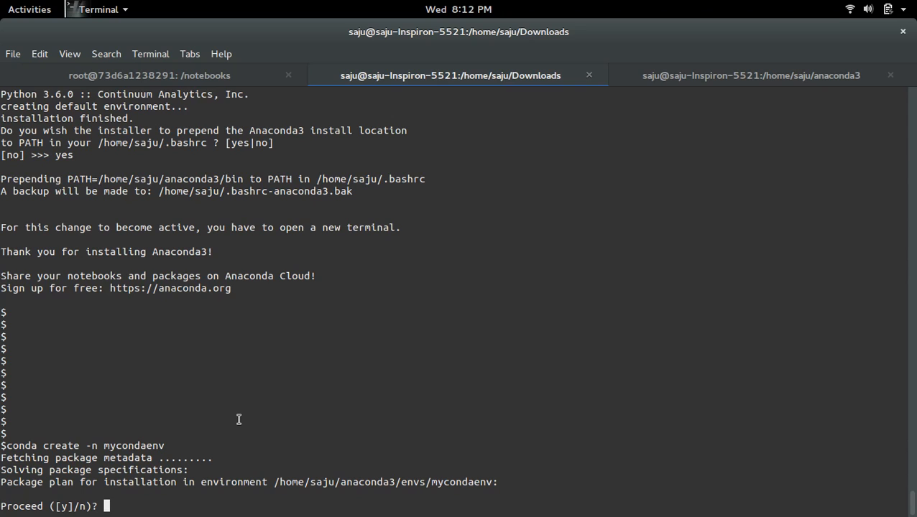
text(y)
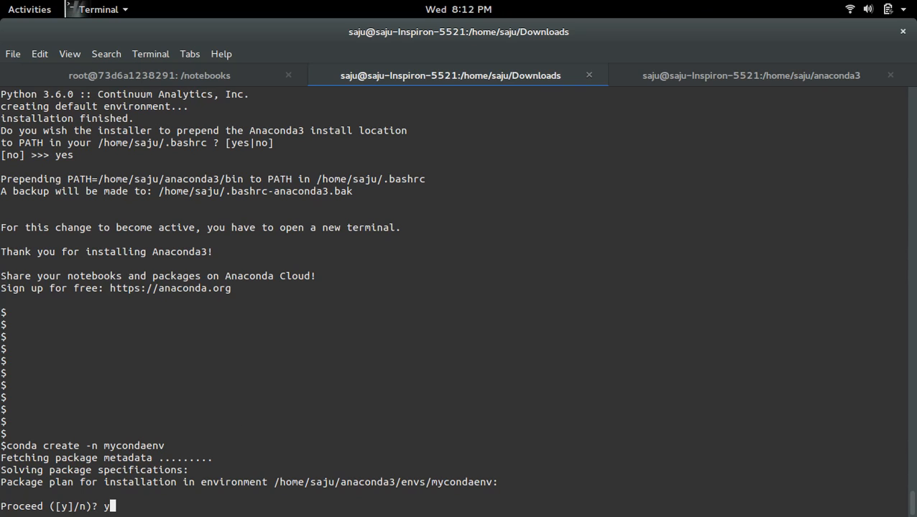
key(Return)
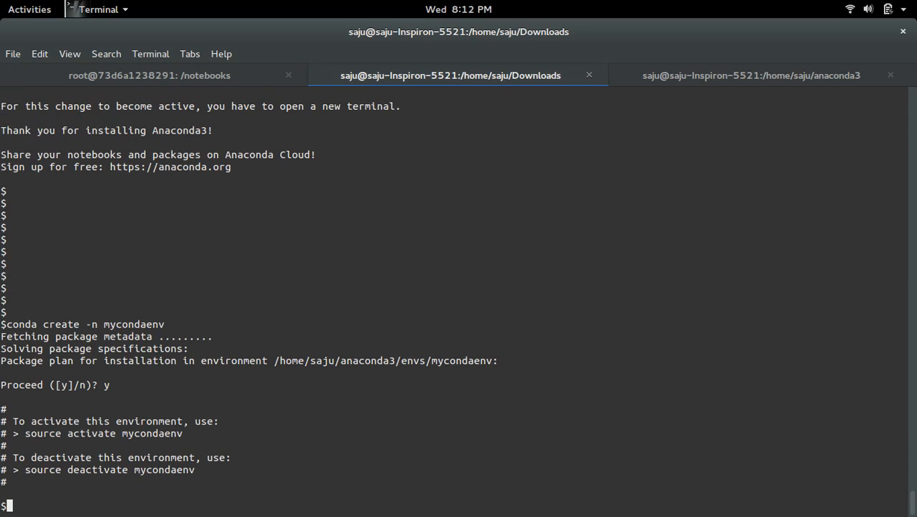
key(Return)
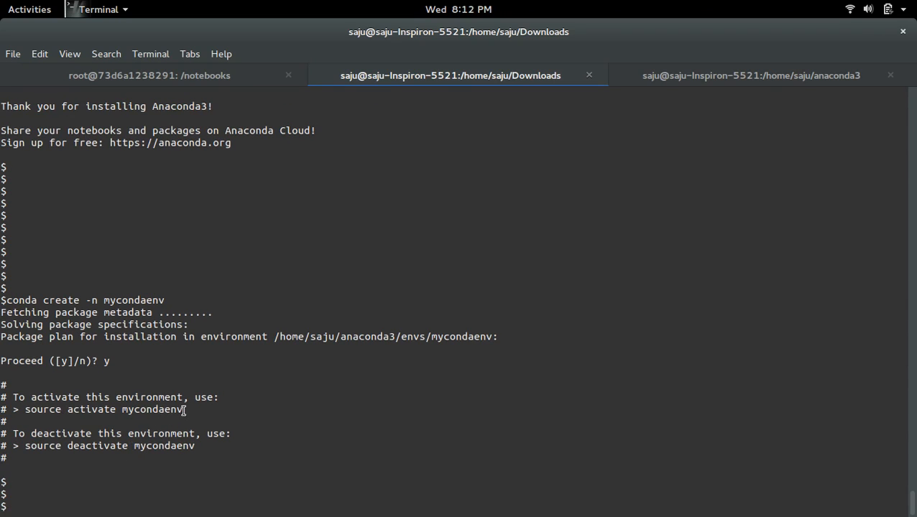
Step: Select the 'source activate mycondaenv' command and copy it
drag(23, 409, 182, 410)
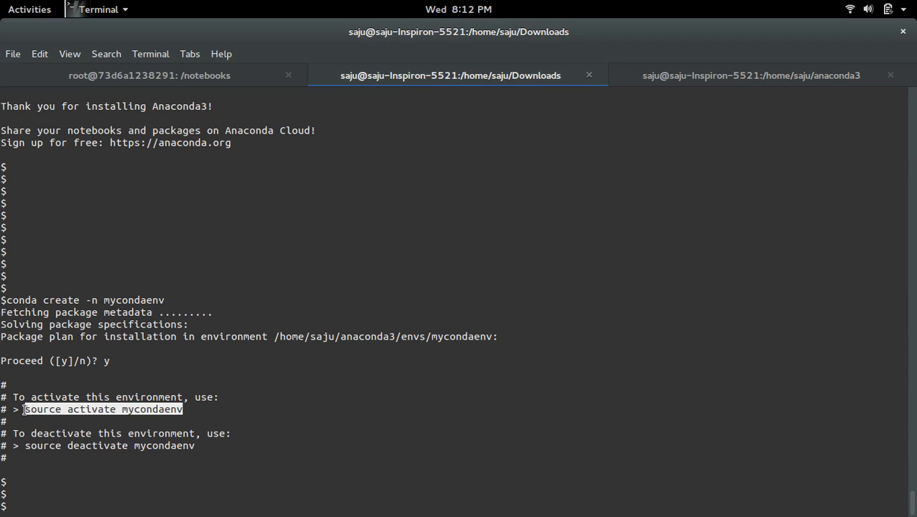
right_click(40, 411)
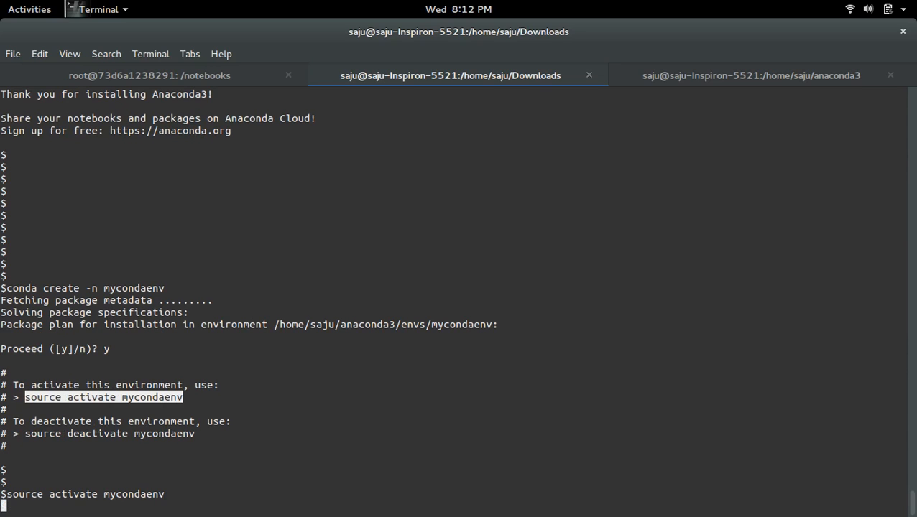
Step: Run 'source activate mycondaenv' so the prompt shows (mycondaenv)
key(Return)
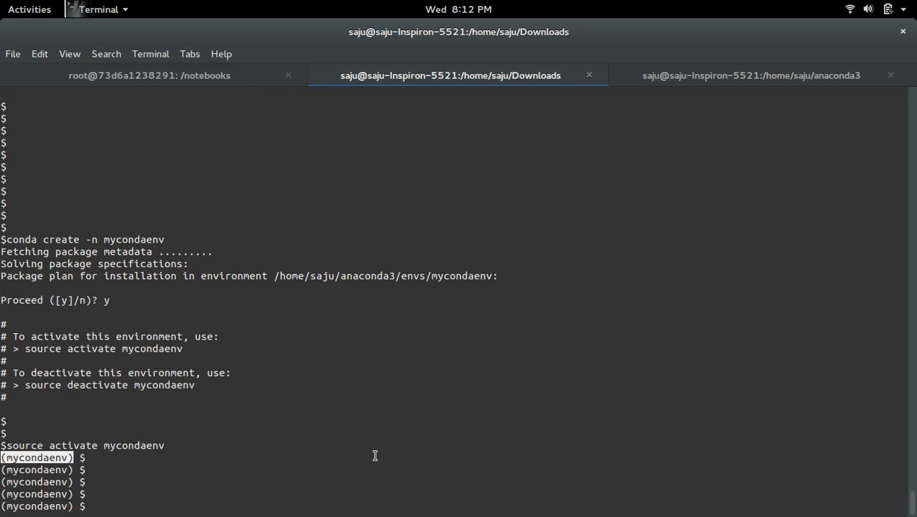
Step: Launch the Python 3.6.0 interpreter with 'python' inside mycondaenv
text(python)
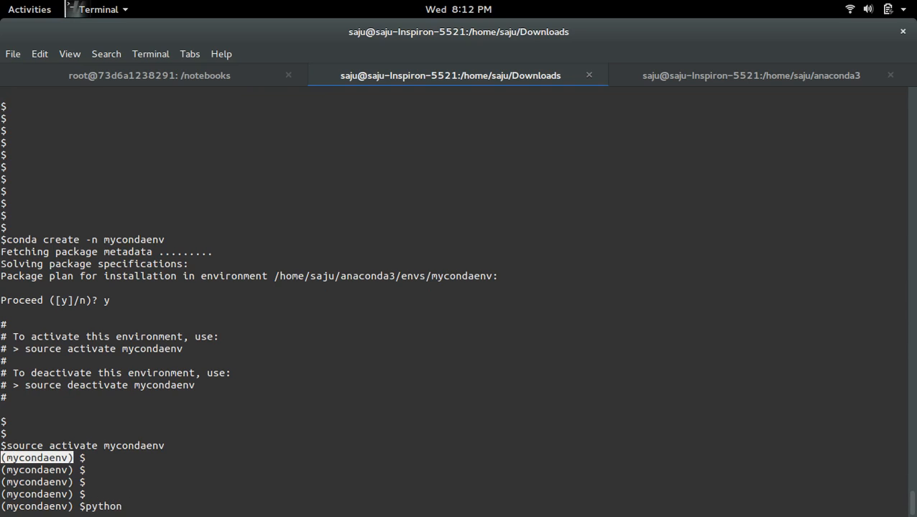
key(Return)
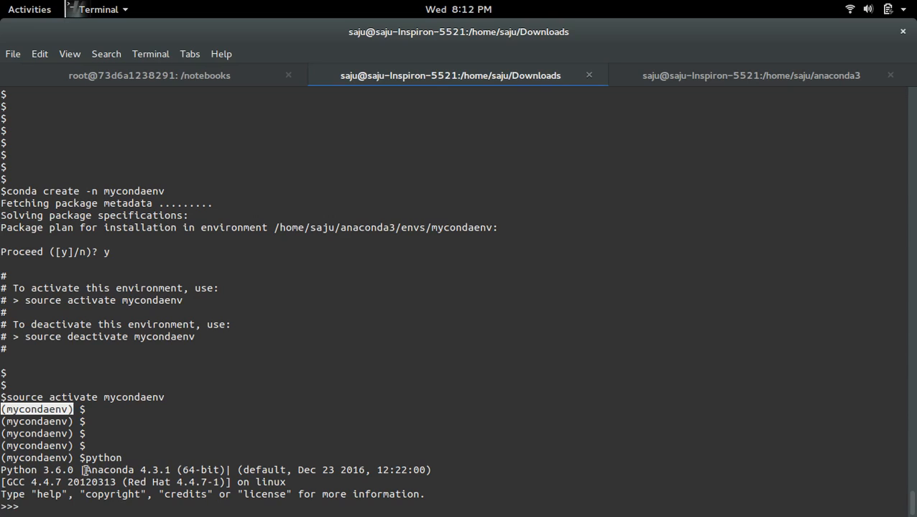